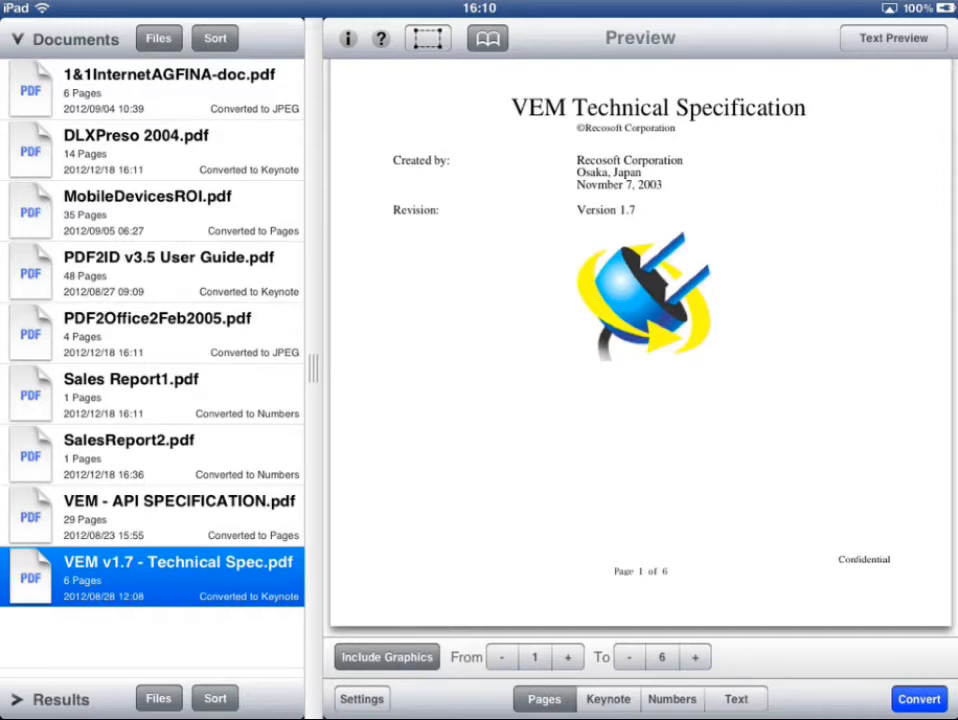
Preview the 4-page PDF2Office2Feb2005.pdf from the Documents list
click(155, 330)
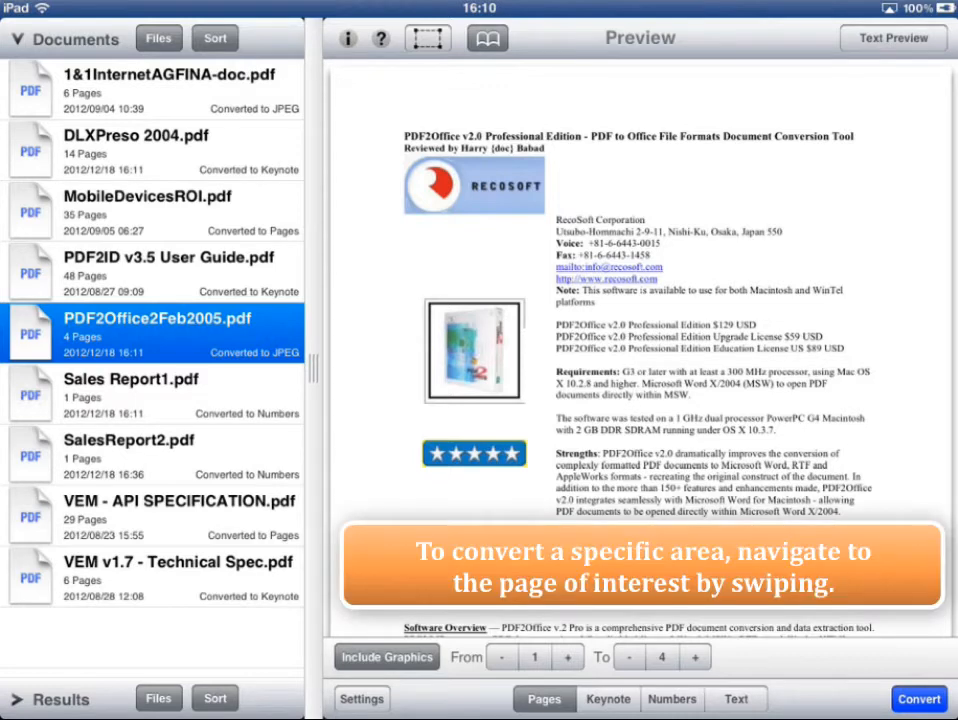
Scroll the preview to page 2 to show the PDF2Office Main Window figure
scroll(down, 3)
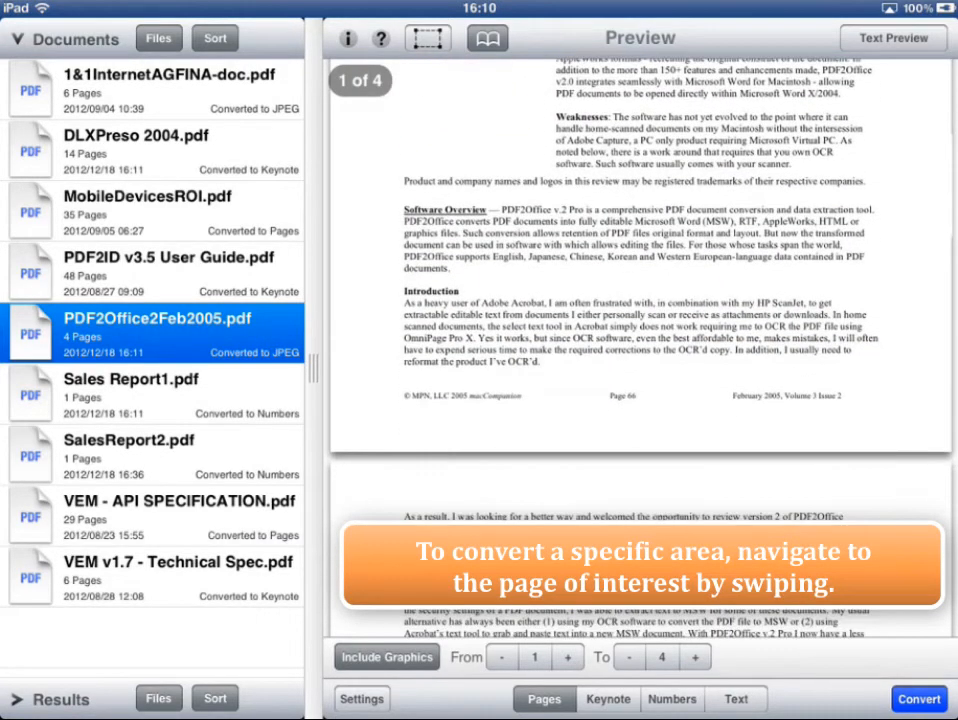
scroll(left, 3)
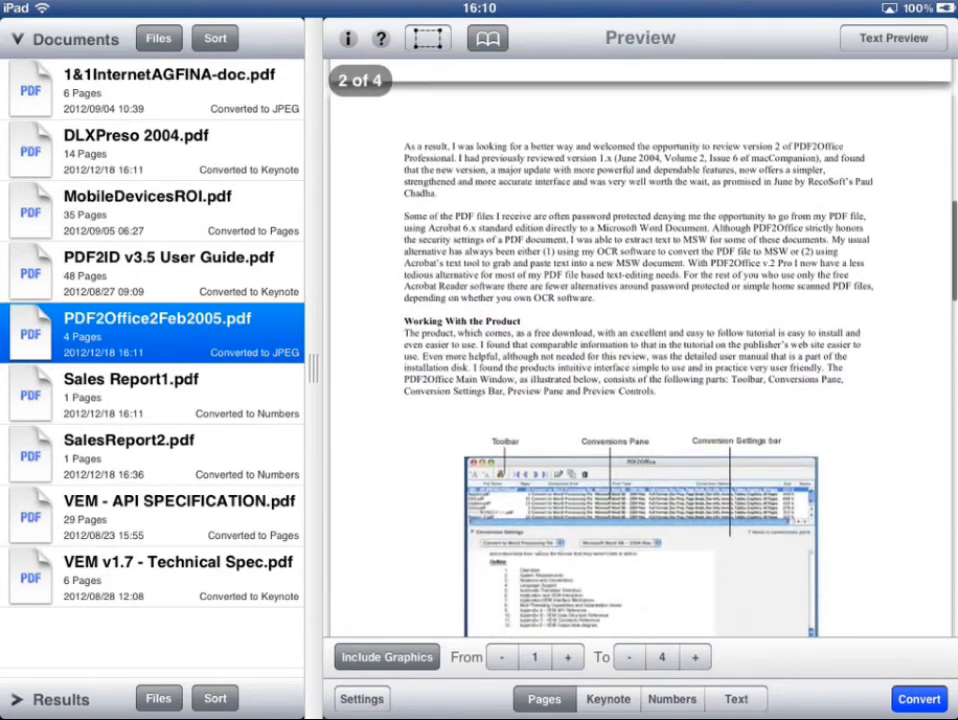
scroll(down, 3)
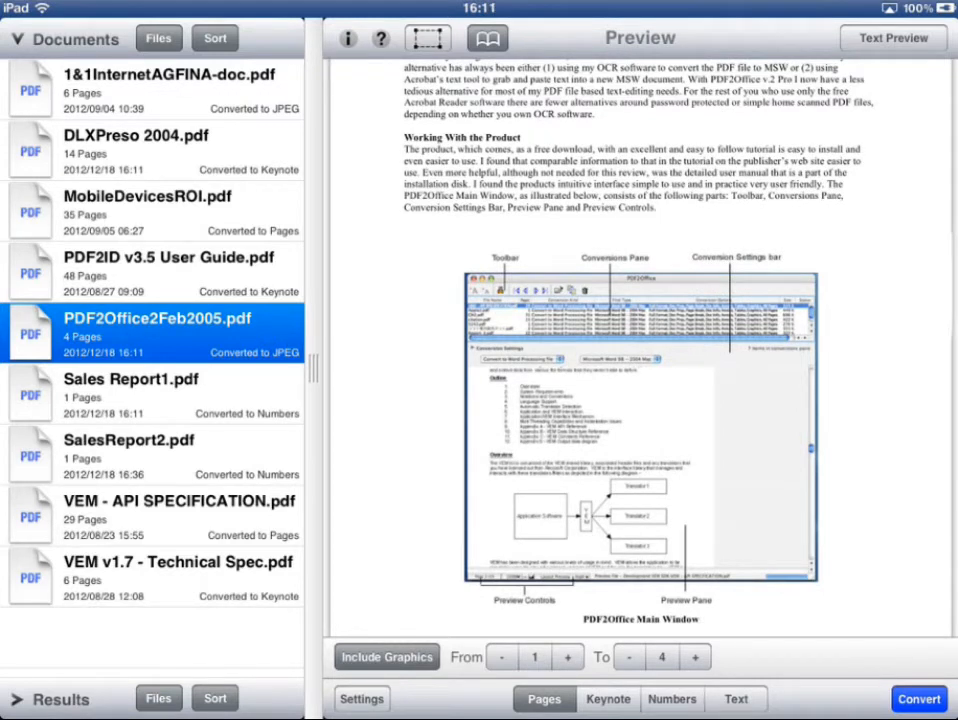
click(427, 38)
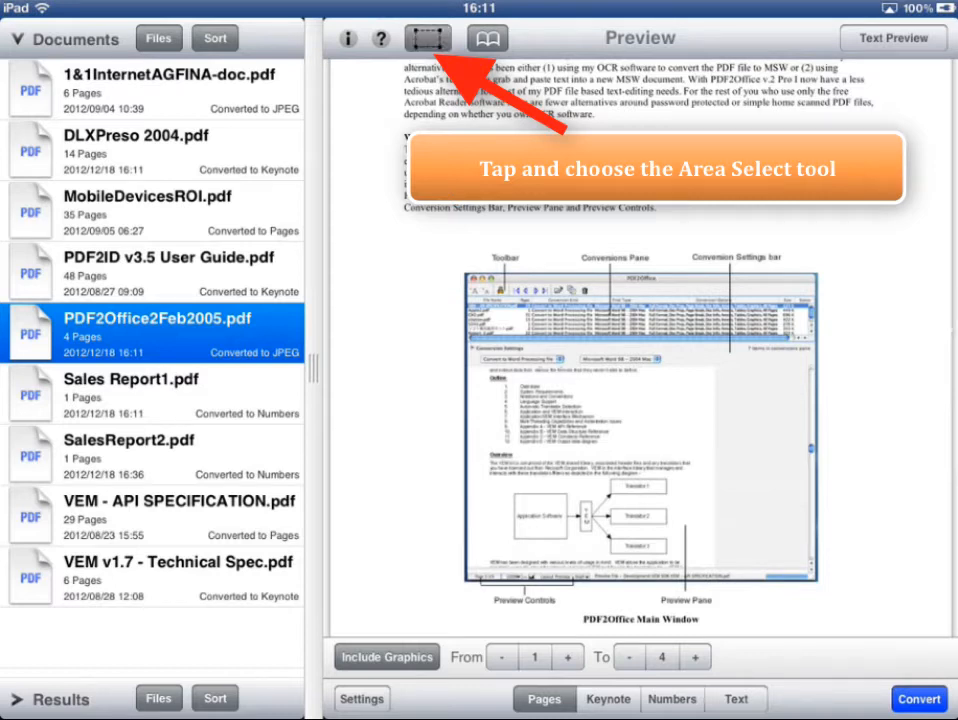
Select the Area tool and draw an area around the Main Window figure
click(424, 37)
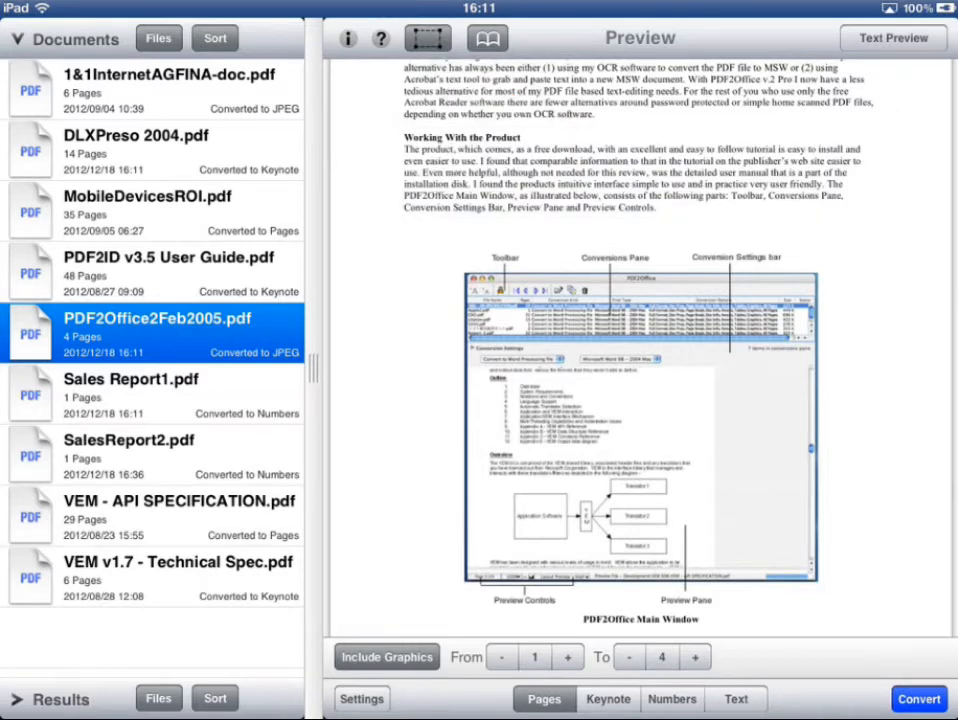
click(427, 37)
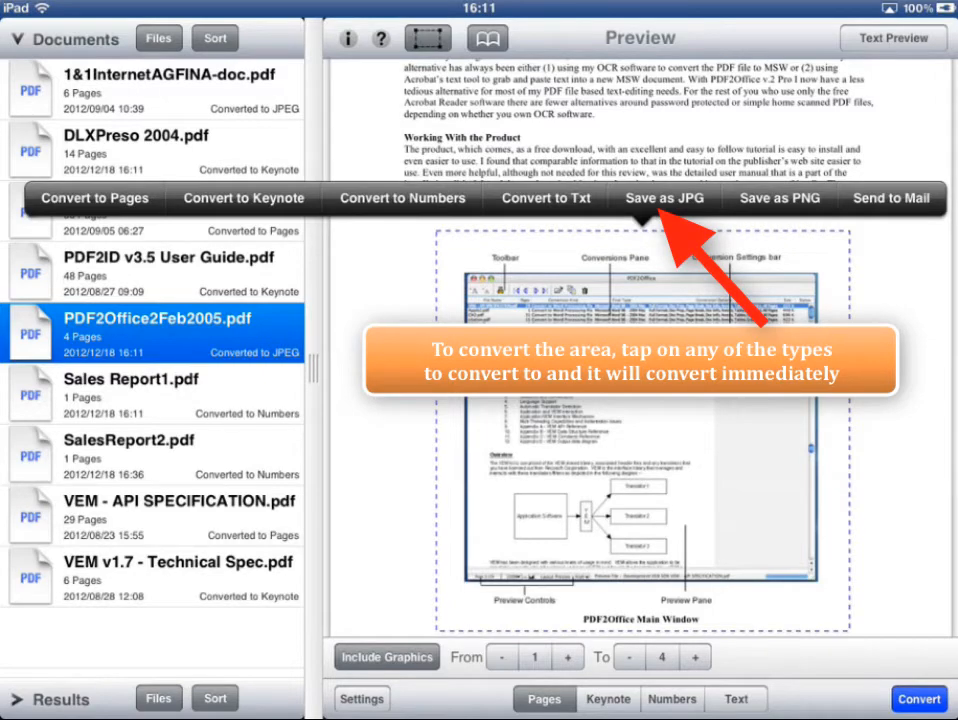
Save the selected area as PDF2Office2Feb2005.jpg and view the Conversion Result
click(665, 197)
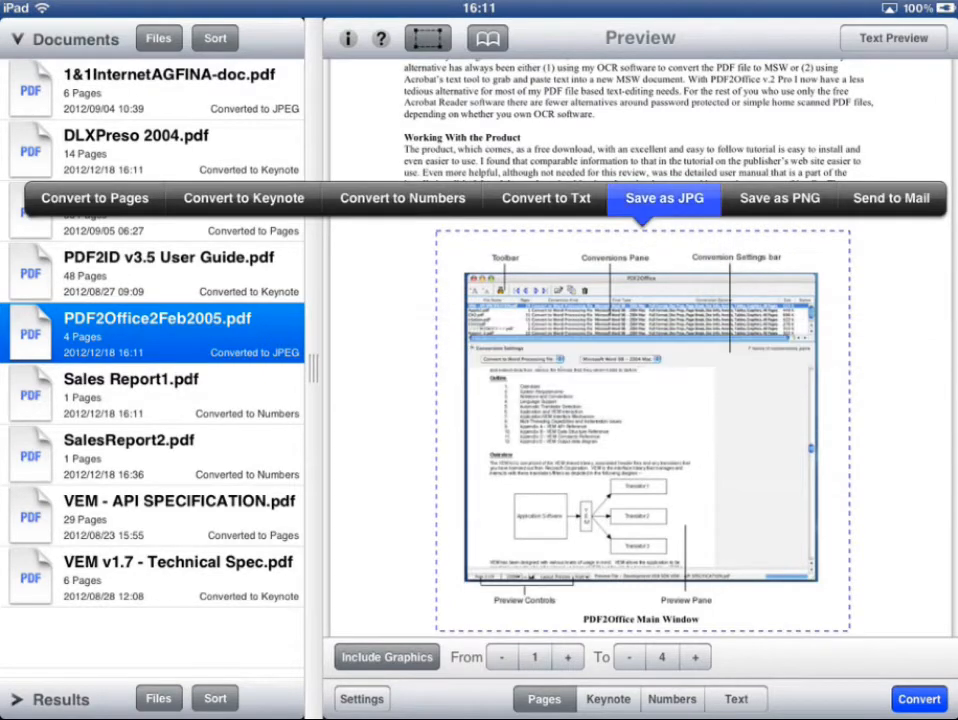
click(665, 197)
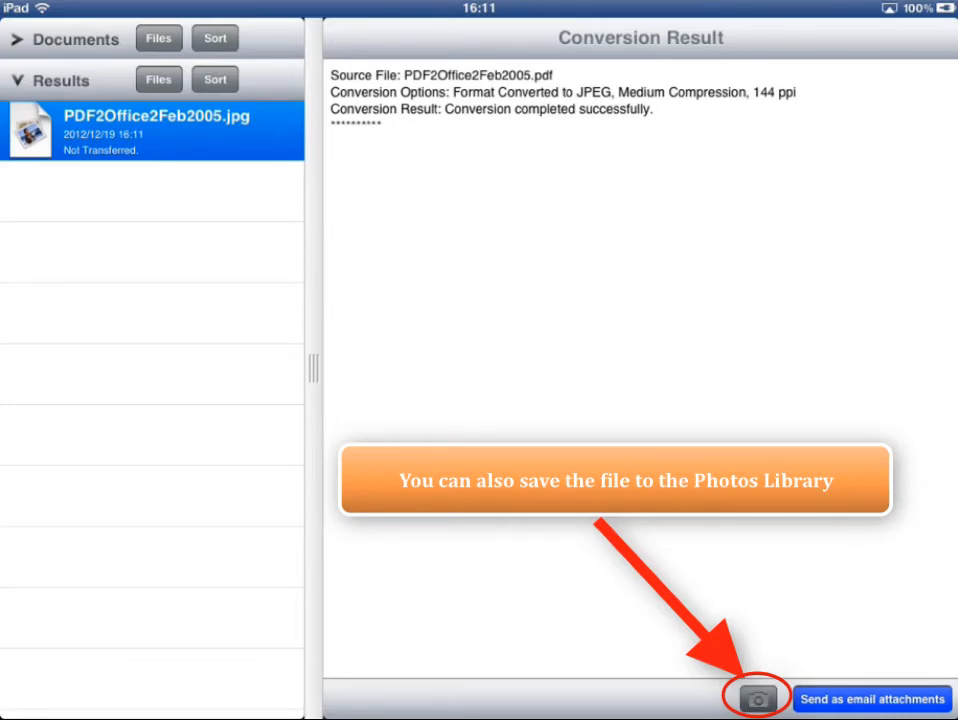
Open an email draft with the JPEG attached, then cancel it to reach Delete Draft
click(758, 696)
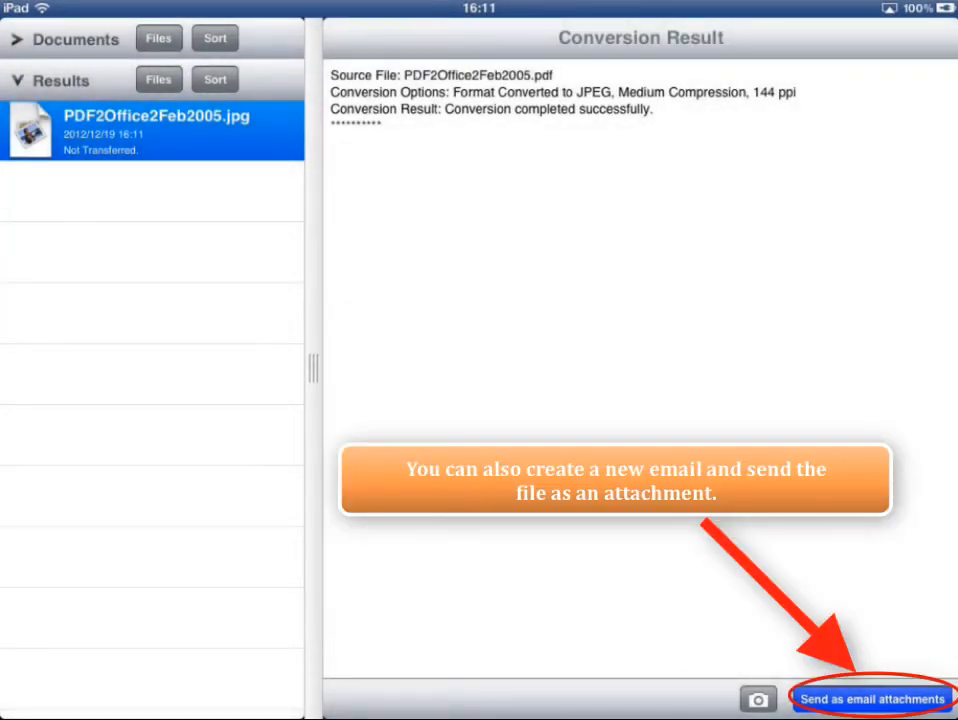
click(866, 695)
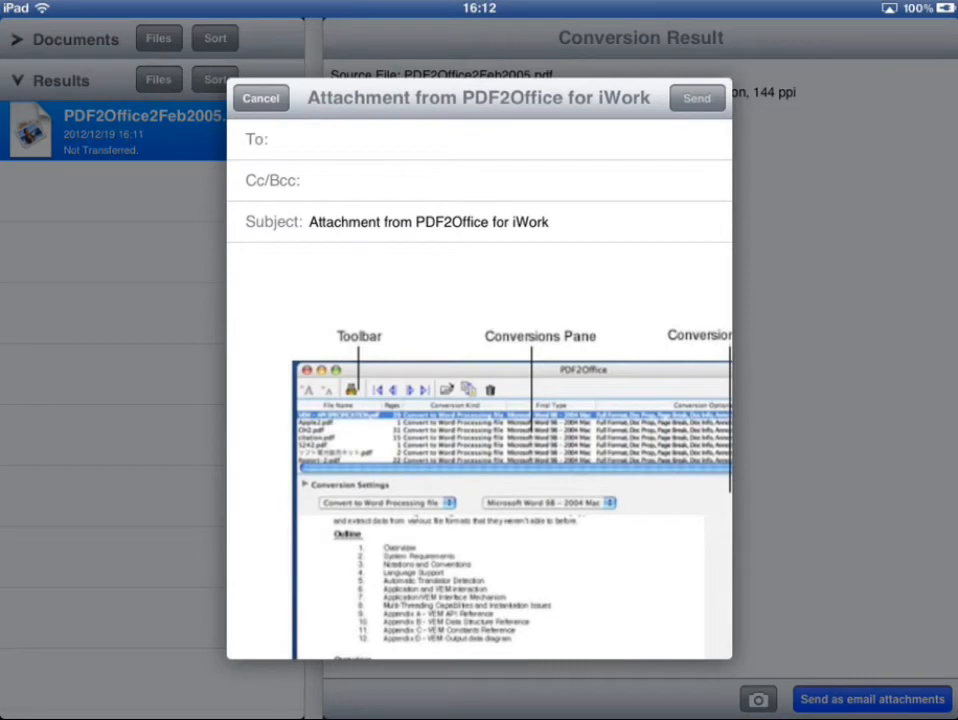
click(260, 98)
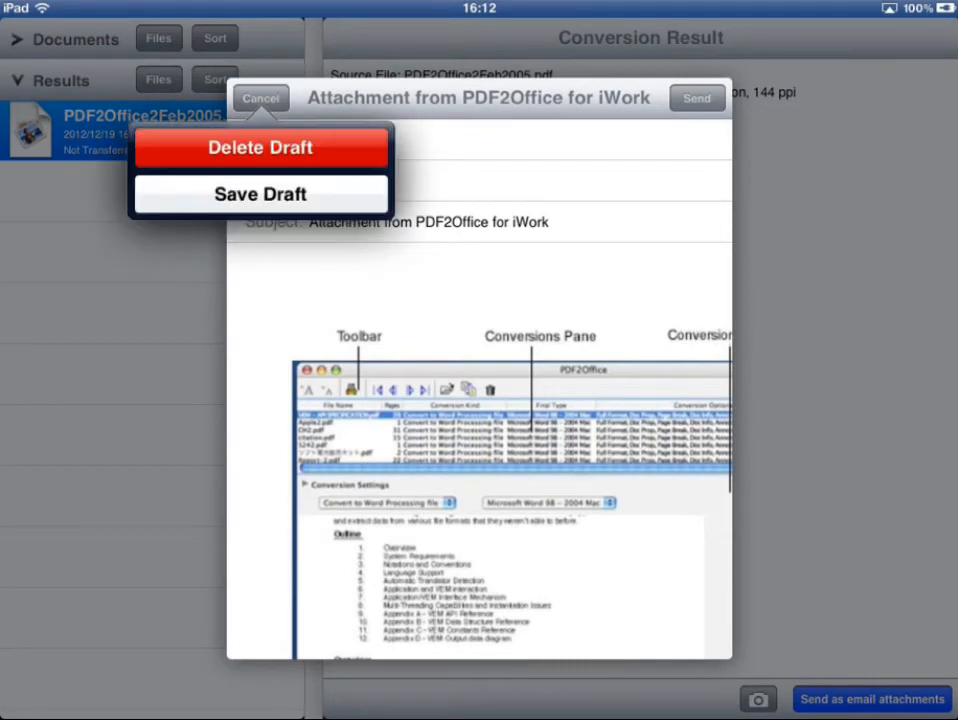